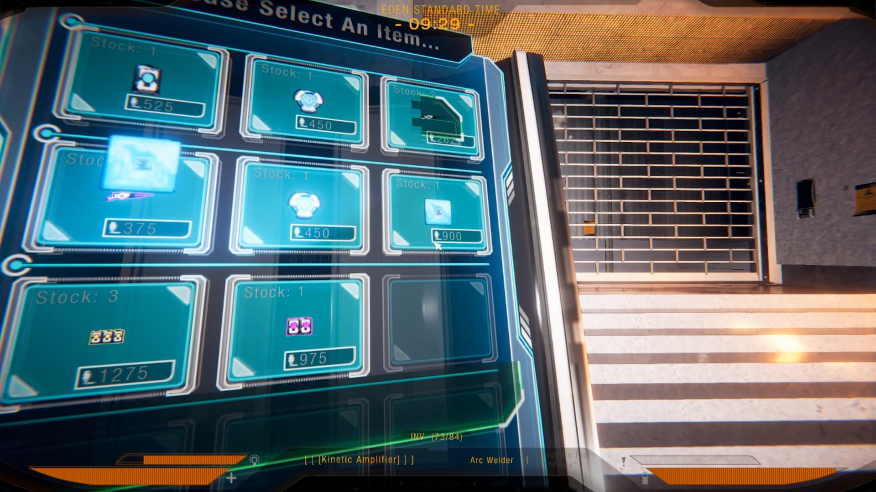
Step: Choose an item in the vendor's grid, then view an equipped ability's Enhance/Upgrade popup
{"action": "left_click", "coordinate": [445, 218]}
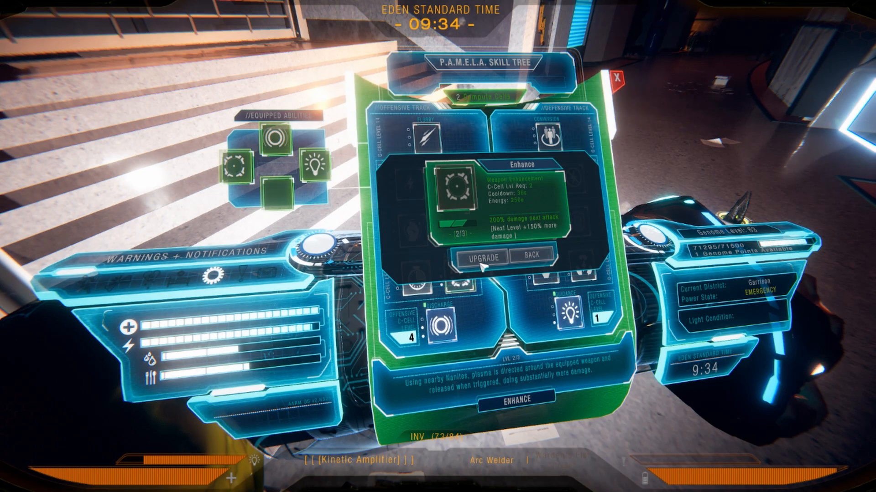
{"action": "left_click", "coordinate": [482, 257]}
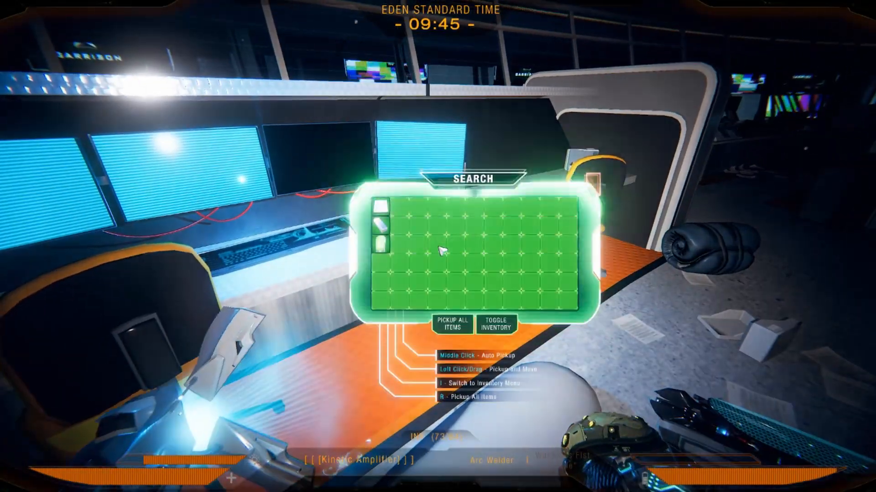
Step: Take an item from the searched desk container and continue toward the control room
{"action": "left_click", "coordinate": [452, 324]}
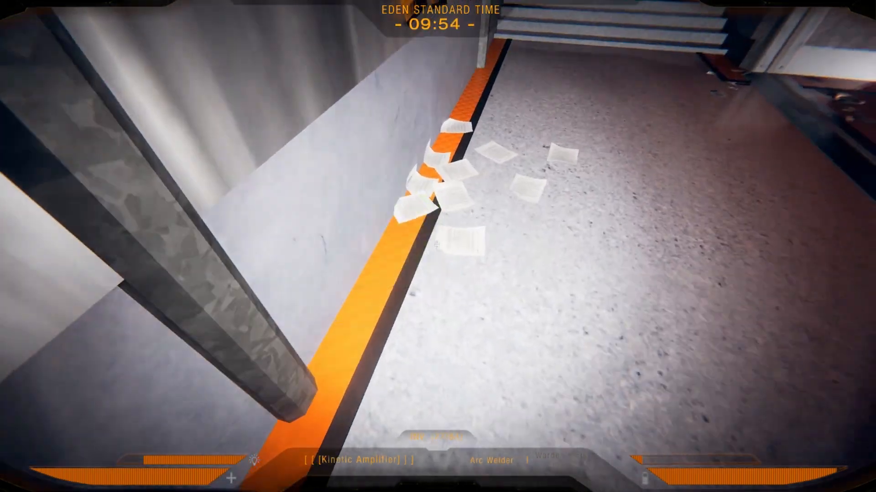
{"action": "mouse_move", "coordinate": [438, 246]}
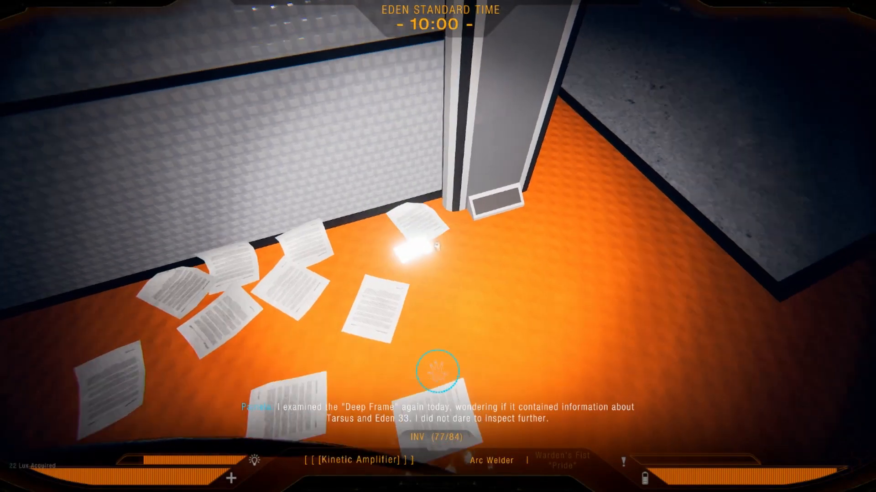
{"action": "scroll", "scroll_direction": "up", "scroll_amount": 3}
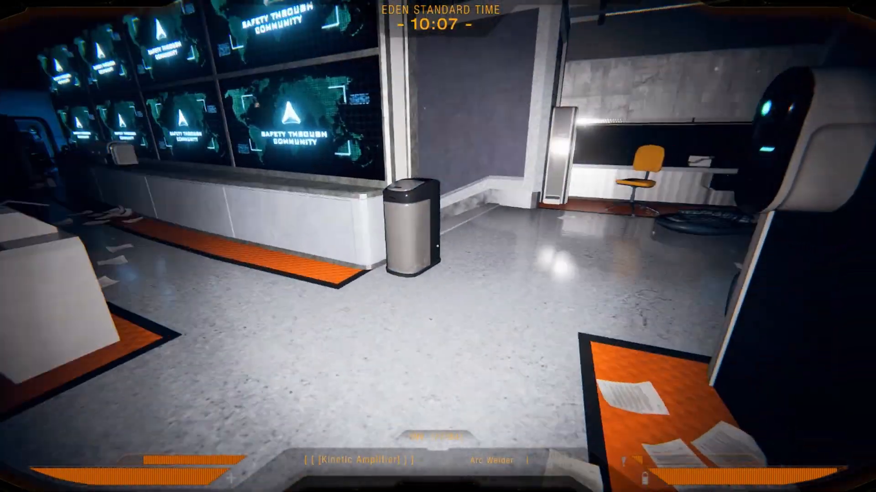
{"action": "mouse_move", "coordinate": [438, 246]}
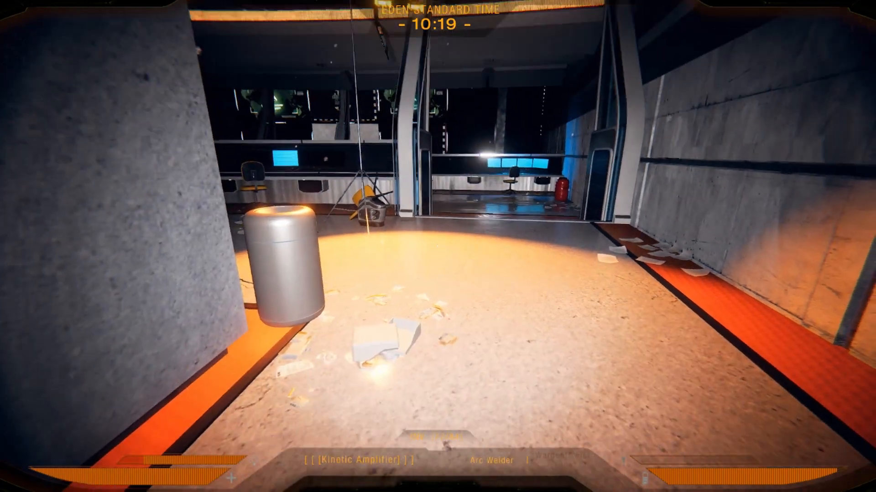
Step: Open the inventory and view an item's right-click options
{"action": "key", "text": "i"}
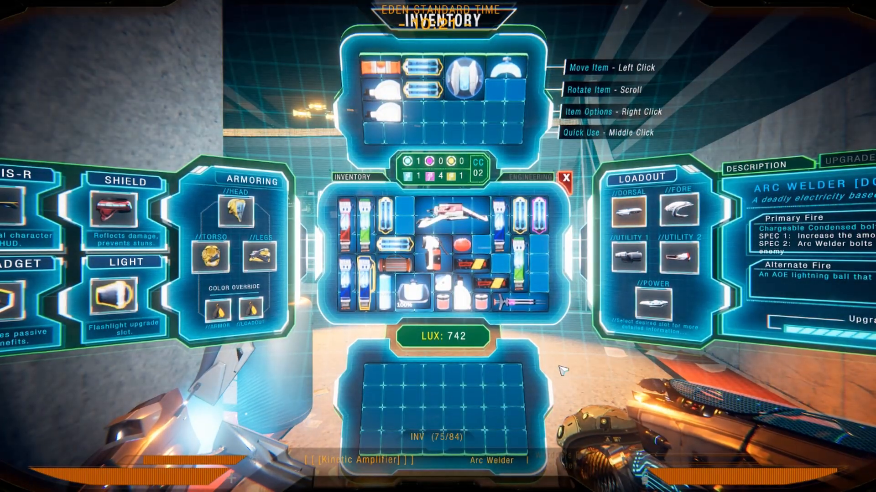
{"action": "right_click", "coordinate": [481, 256]}
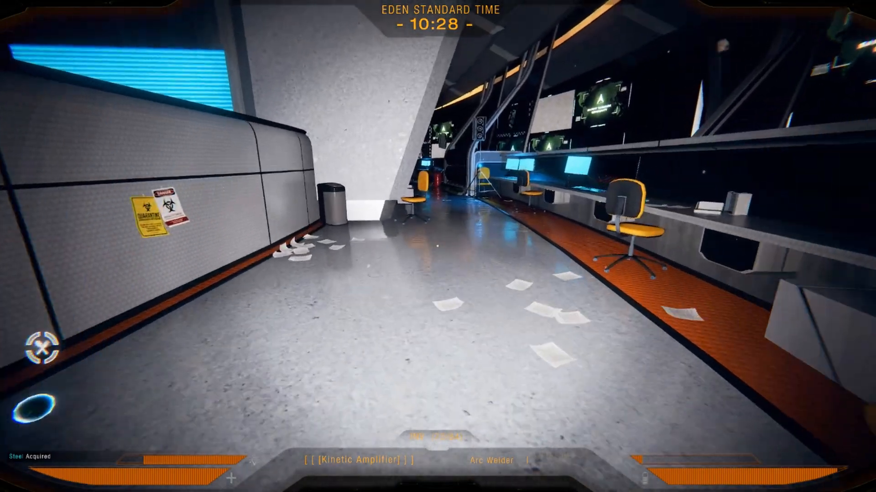
{"action": "mouse_move", "coordinate": [437, 246]}
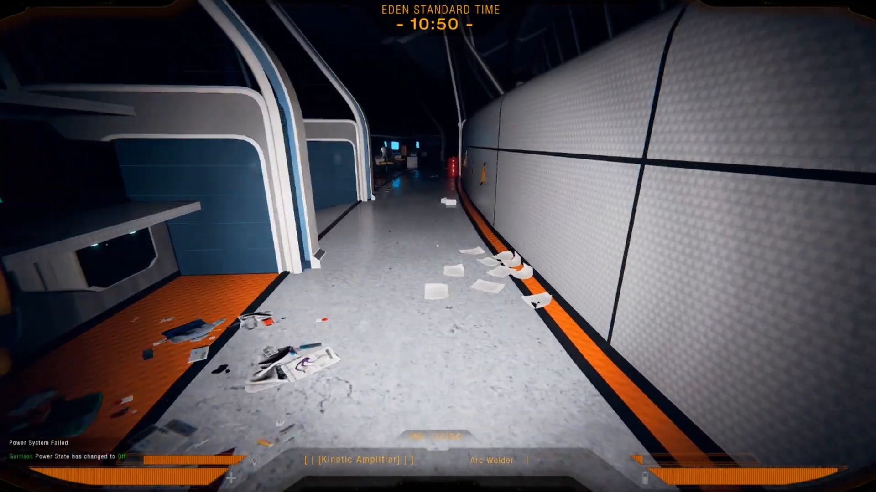
{"action": "mouse_move", "coordinate": [438, 246]}
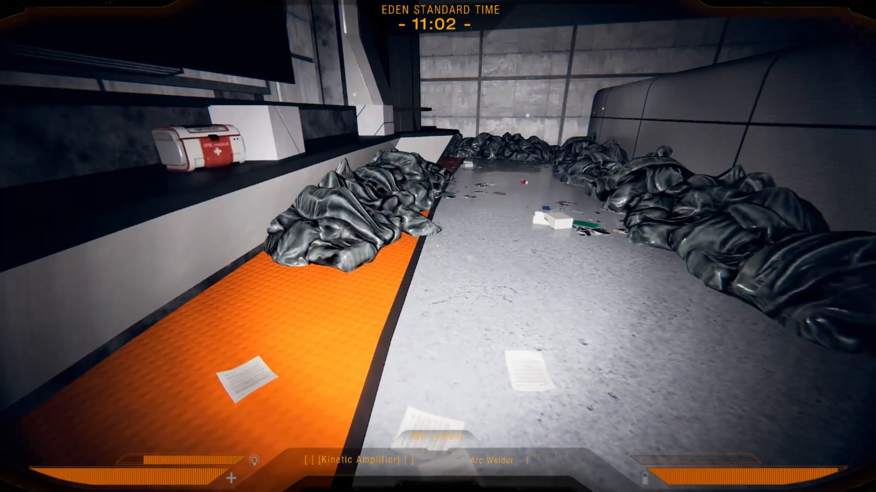
{"action": "mouse_move", "coordinate": [438, 247]}
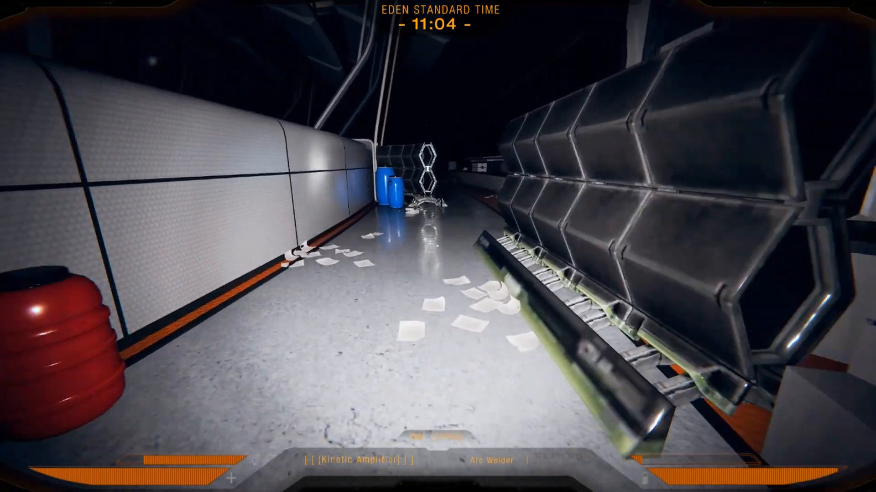
{"action": "mouse_move", "coordinate": [437, 247]}
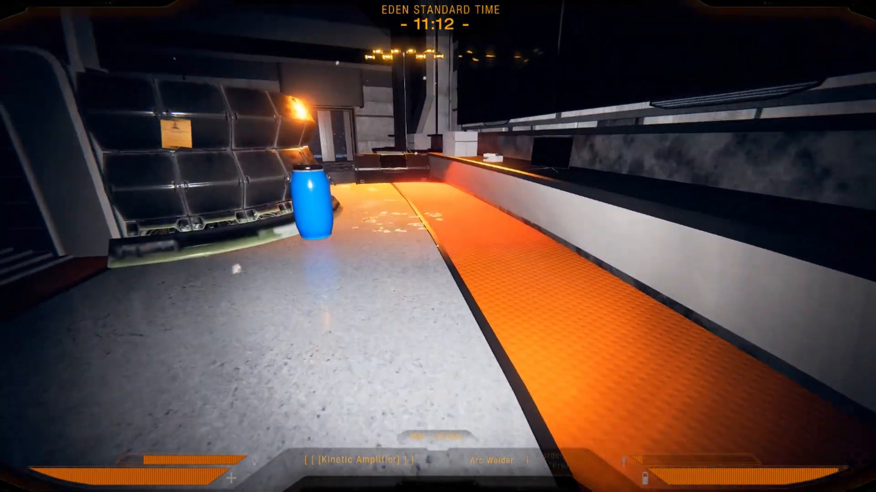
{"action": "mouse_move", "coordinate": [438, 246]}
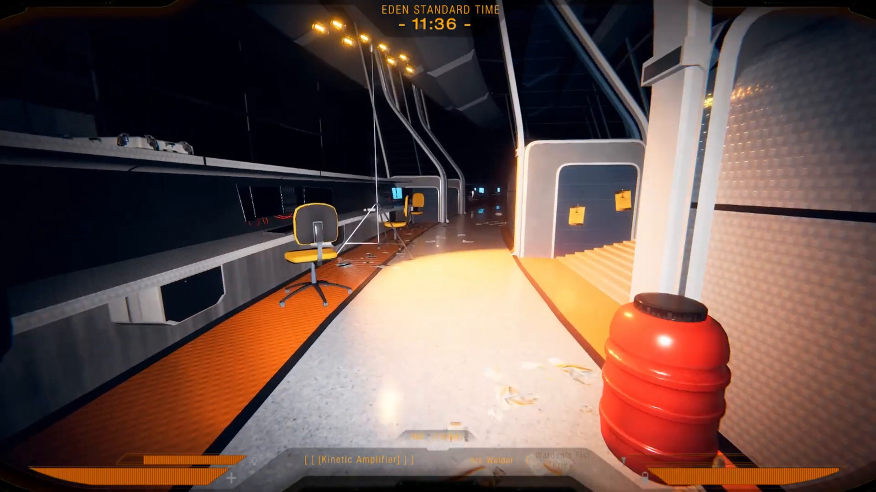
{"action": "mouse_move", "coordinate": [438, 246]}
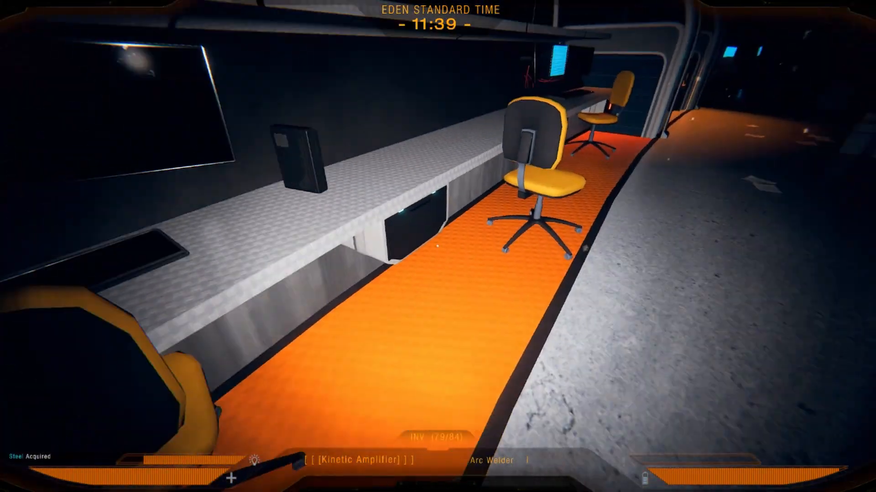
{"action": "mouse_move", "coordinate": [438, 246]}
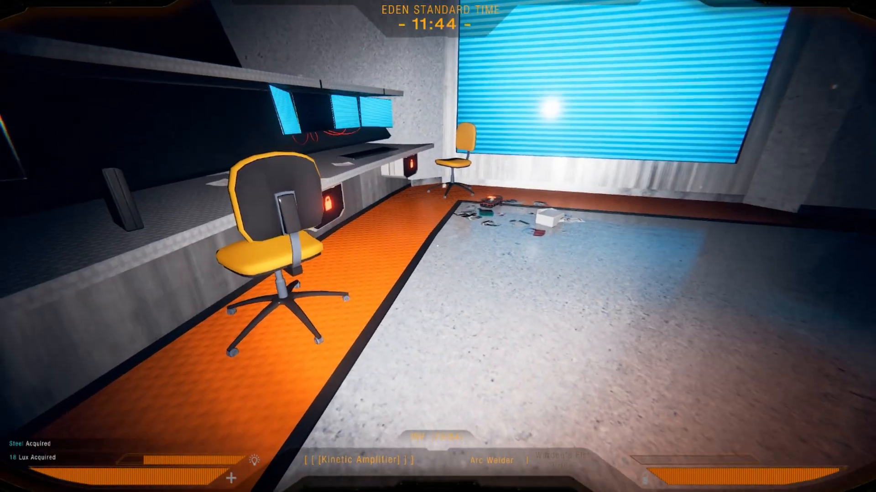
{"action": "mouse_move", "coordinate": [437, 247]}
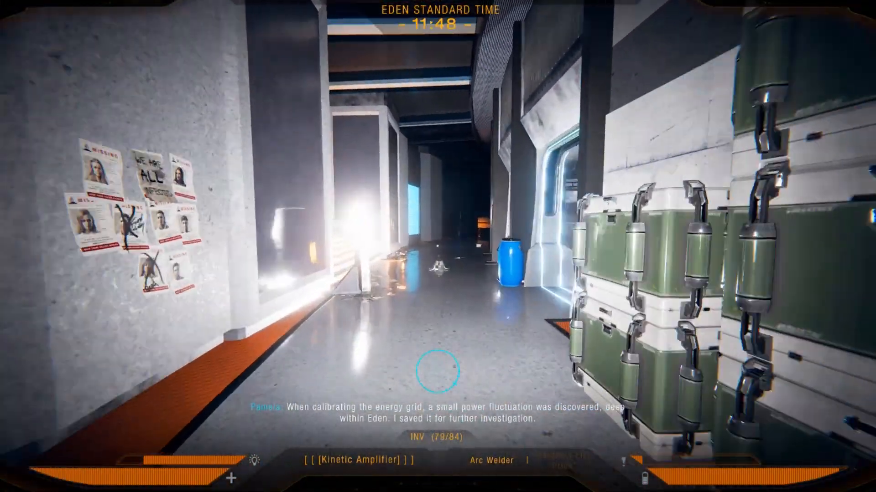
{"action": "mouse_move", "coordinate": [438, 246]}
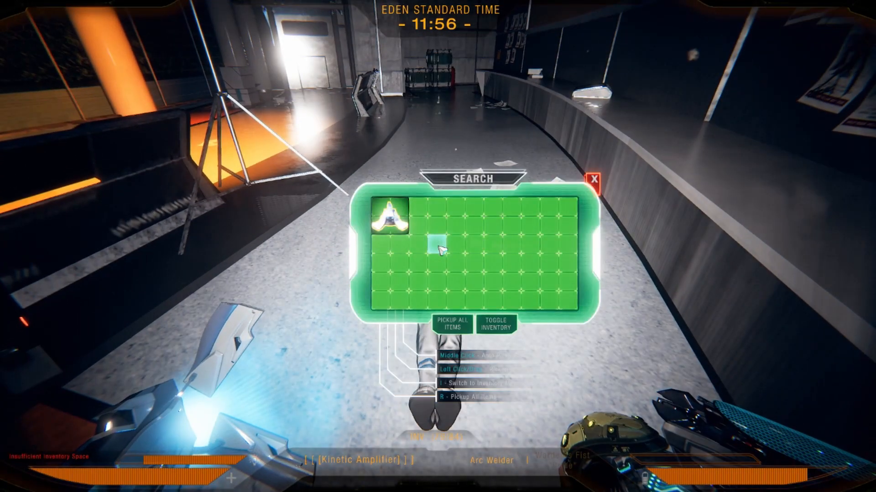
Step: Try taking the body's item, triggering the insufficient space warning
{"action": "left_click", "coordinate": [384, 218]}
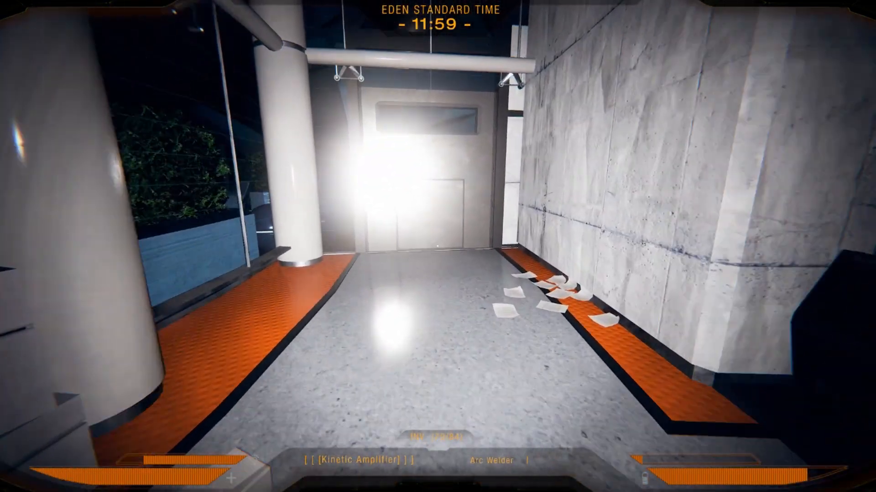
{"action": "mouse_move", "coordinate": [438, 246]}
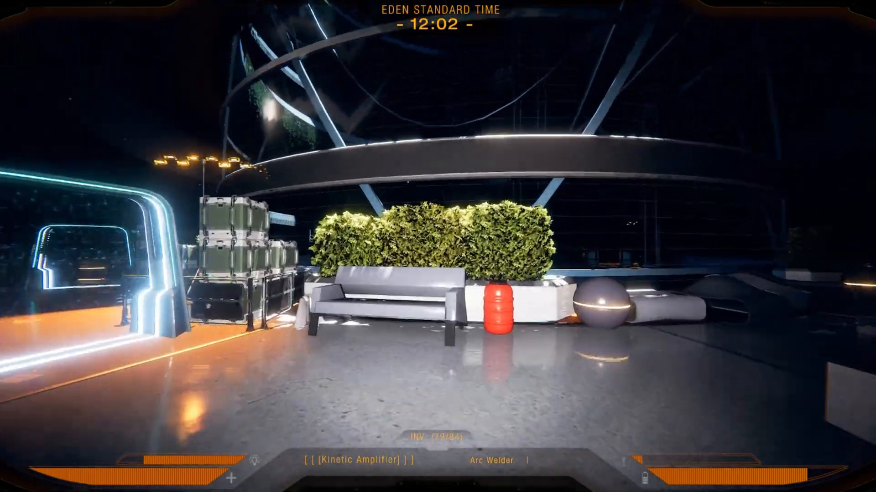
{"action": "mouse_move", "coordinate": [438, 246]}
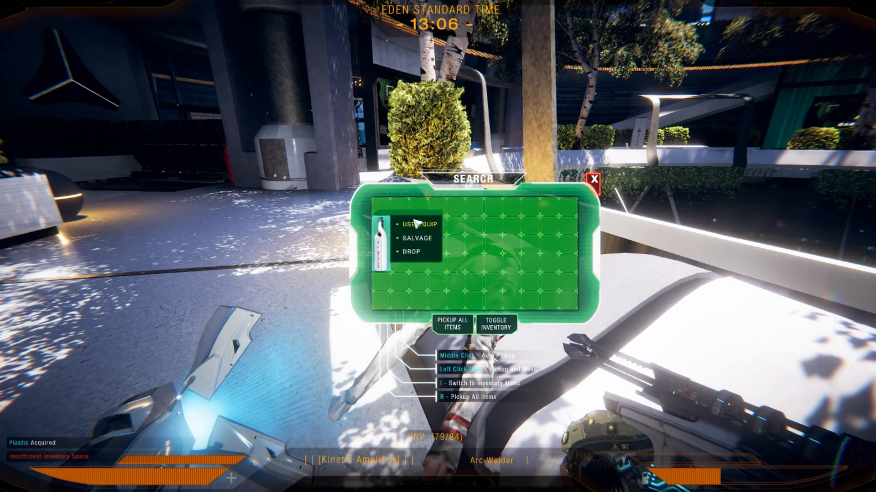
Step: Take plastic from the garden body's Search grid
{"action": "left_click", "coordinate": [593, 183]}
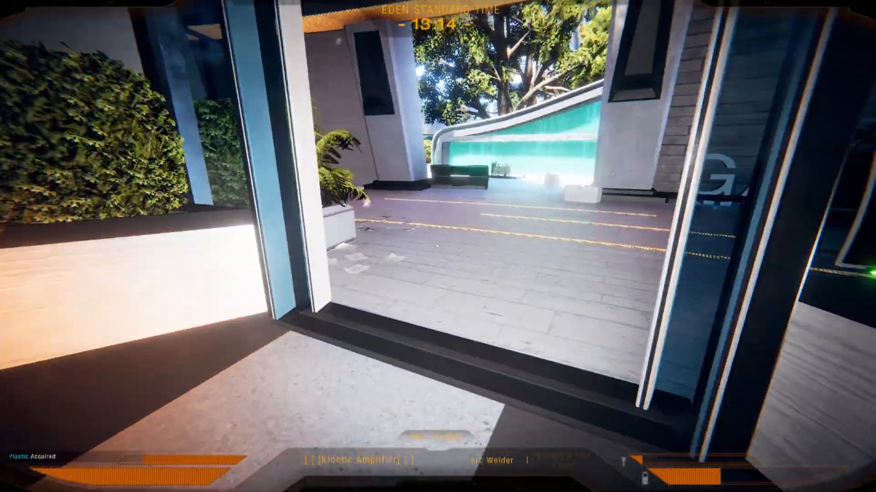
{"action": "mouse_move", "coordinate": [438, 247]}
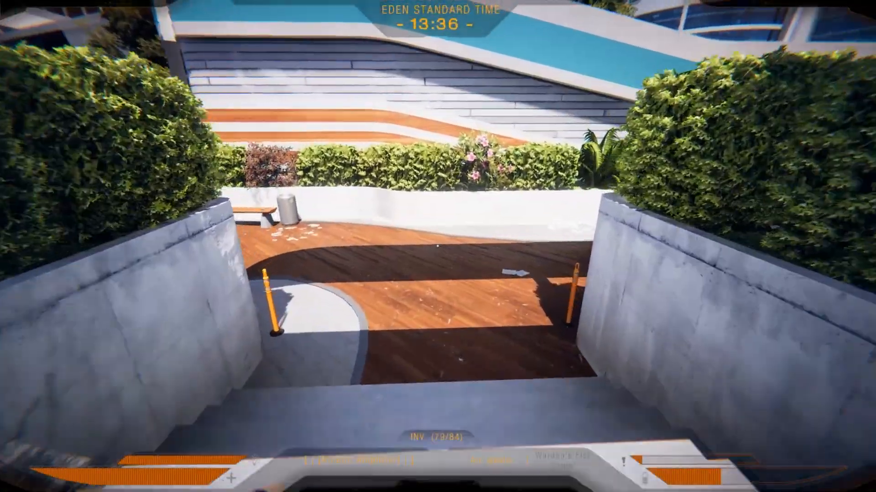
{"action": "mouse_move", "coordinate": [438, 246]}
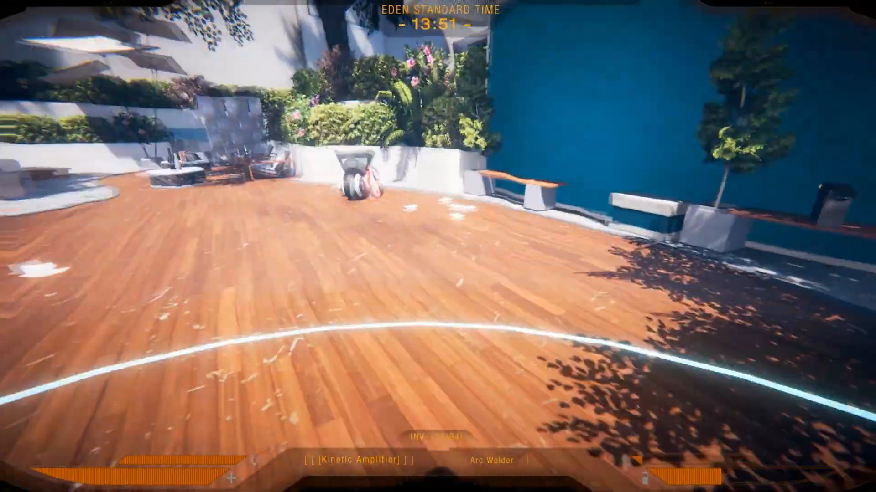
{"action": "mouse_move", "coordinate": [438, 246]}
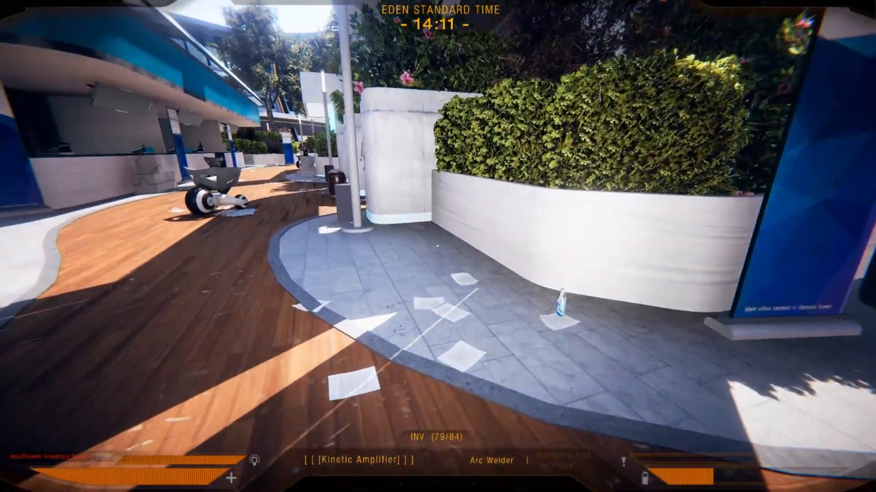
{"action": "mouse_move", "coordinate": [438, 247]}
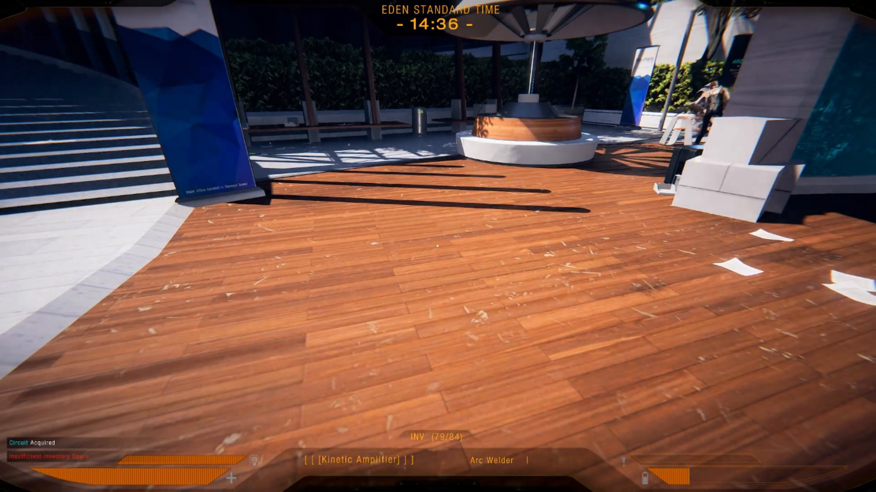
{"action": "mouse_move", "coordinate": [438, 246]}
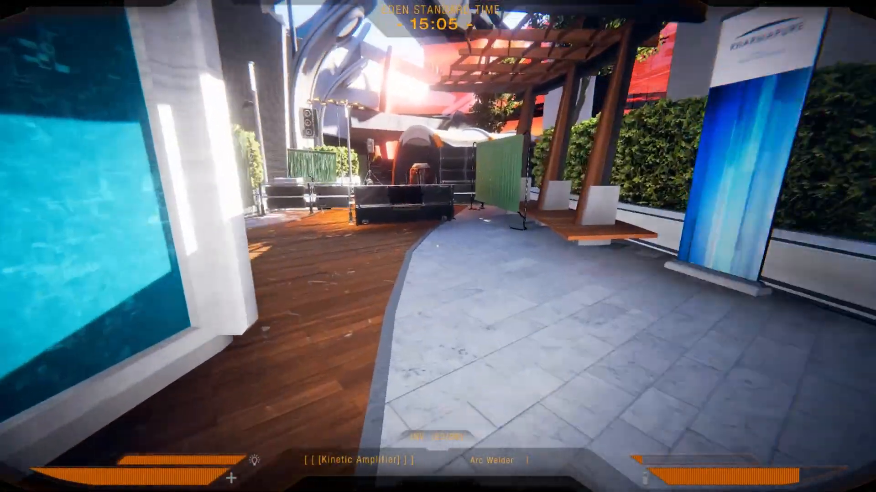
{"action": "mouse_move", "coordinate": [437, 246]}
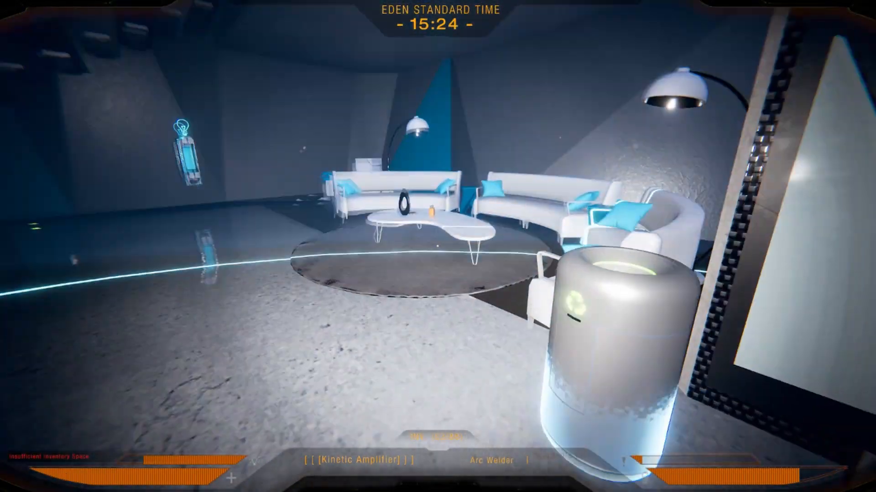
Step: Press Tab while crossing the lounge into the paneled corridor
{"action": "key", "text": "tab"}
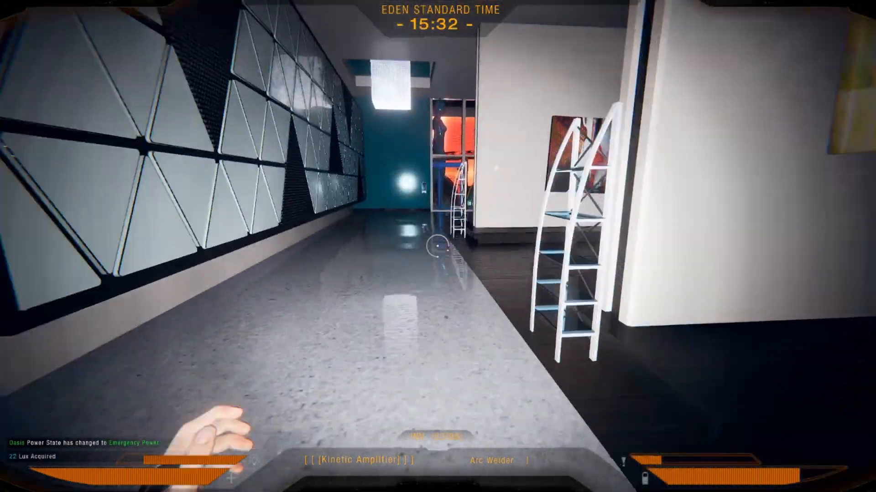
{"action": "mouse_move", "coordinate": [438, 246]}
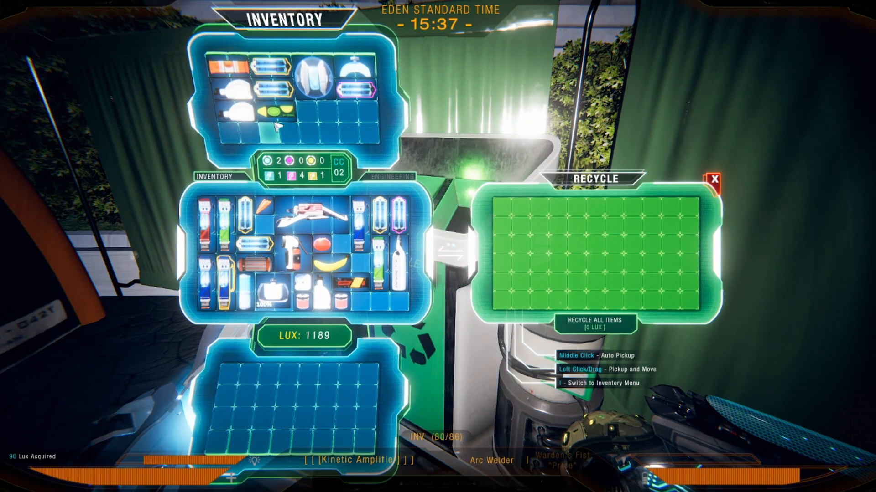
{"action": "mouse_move", "coordinate": [645, 176]}
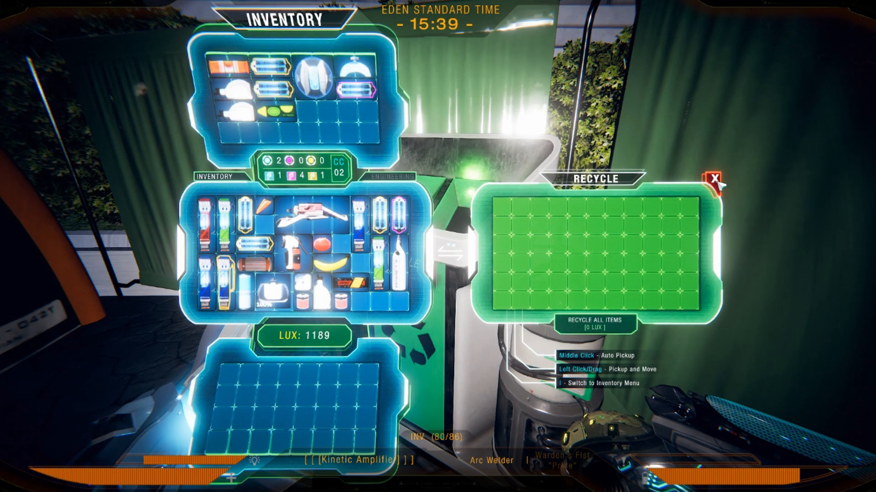
Step: Close the recycler screen after recycling junk up to 1189 Lux
{"action": "left_click", "coordinate": [716, 176]}
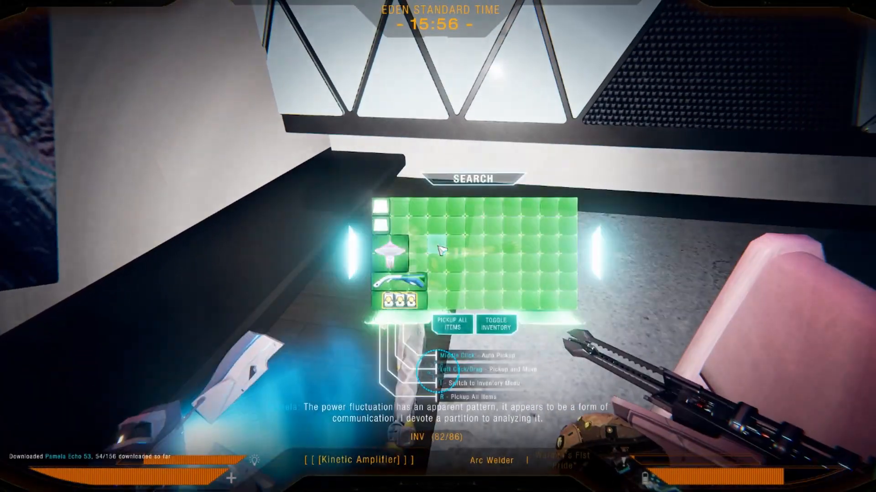
Step: Move an item from the storage container into the inventory
{"action": "right_click", "coordinate": [396, 285]}
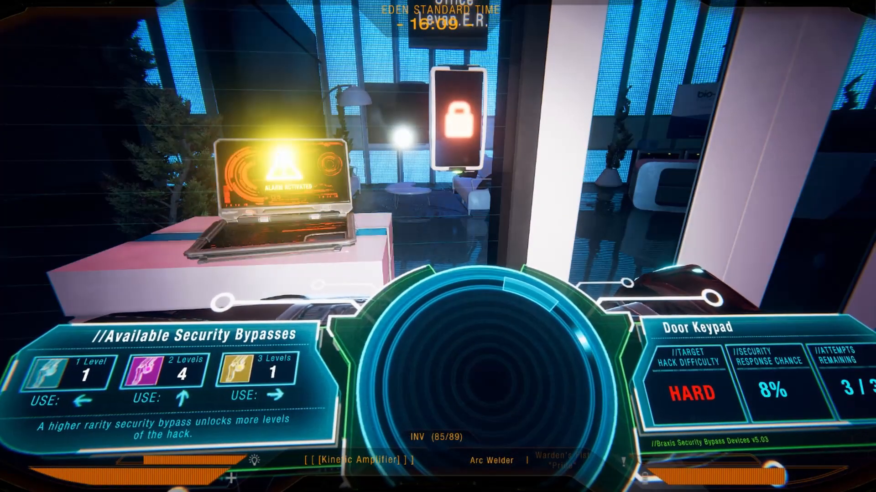
Step: Apply a security bypass to the keypad hack and open the Directors Office door
{"action": "key", "text": "up"}
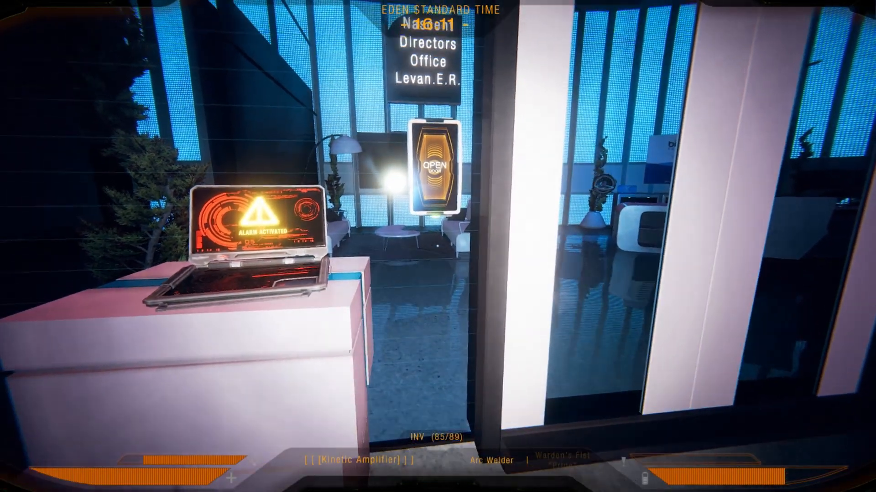
{"action": "left_click", "coordinate": [434, 170]}
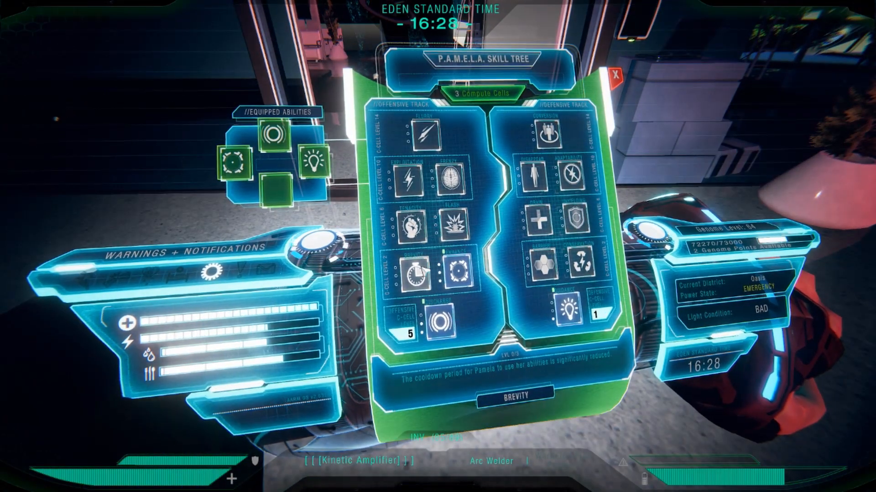
Step: View the Brevity ability details on the offensive track
{"action": "left_click", "coordinate": [417, 266]}
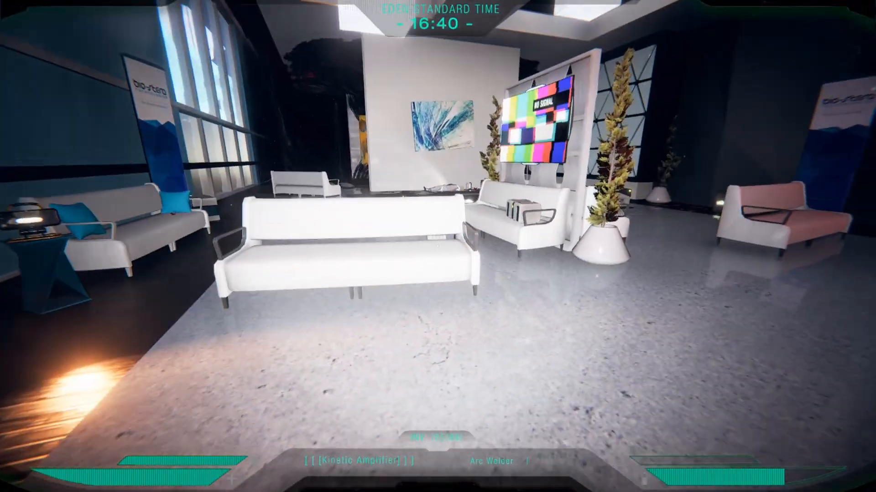
{"action": "mouse_move", "coordinate": [437, 246]}
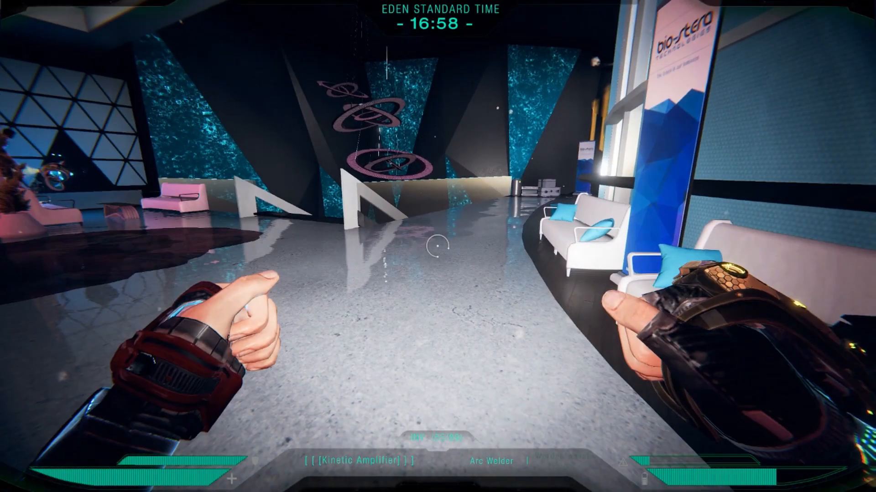
{"action": "mouse_move", "coordinate": [438, 247]}
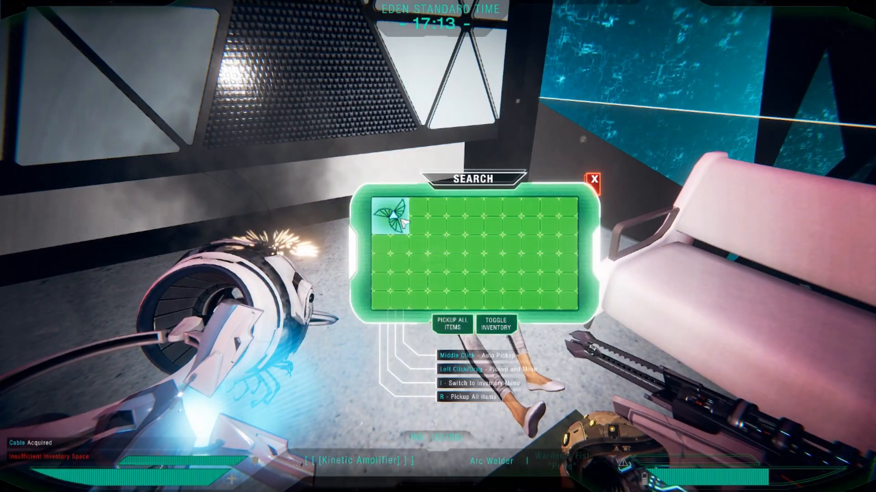
Step: Take the remaining cable from the container until the inventory reports no more space
{"action": "left_click", "coordinate": [391, 214]}
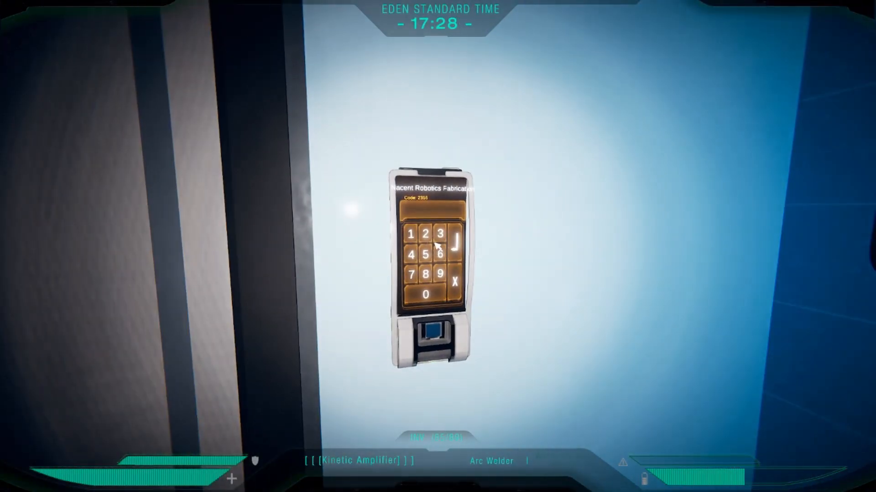
Step: Enter digits of code 2318 on the Nacent Robotics Fabrication door keypad
{"action": "left_click", "coordinate": [424, 235]}
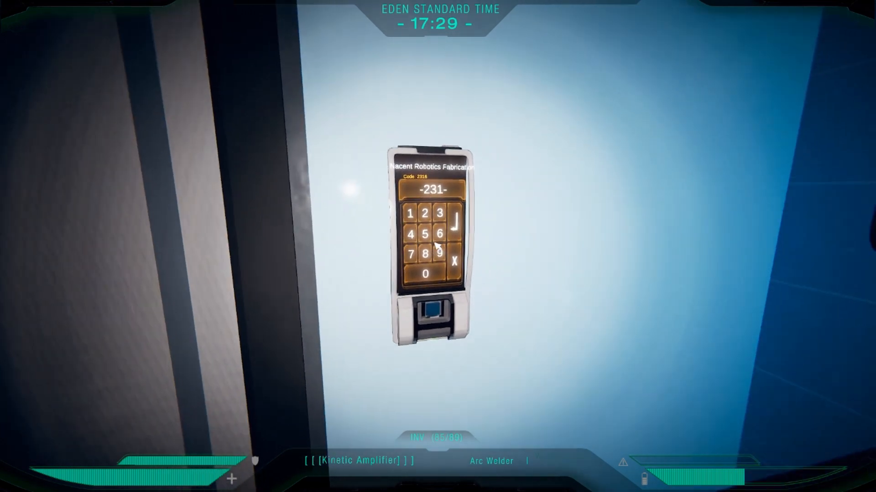
{"action": "left_click", "coordinate": [439, 253]}
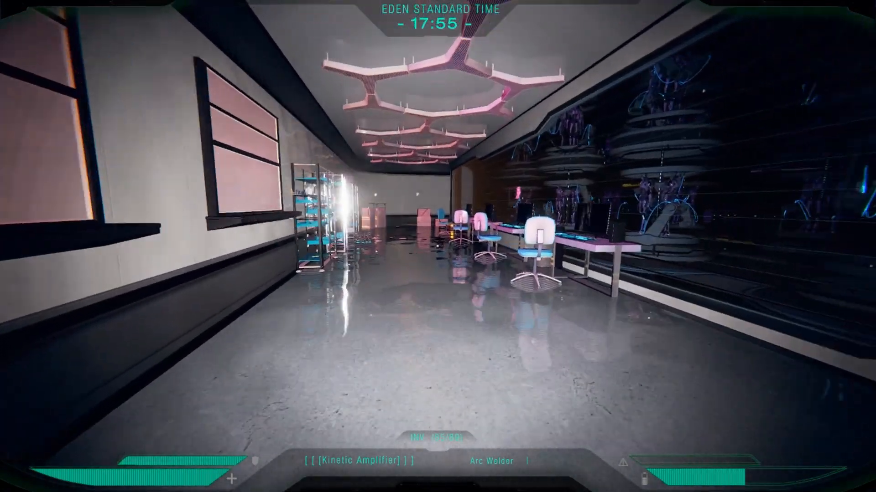
{"action": "mouse_move", "coordinate": [438, 246]}
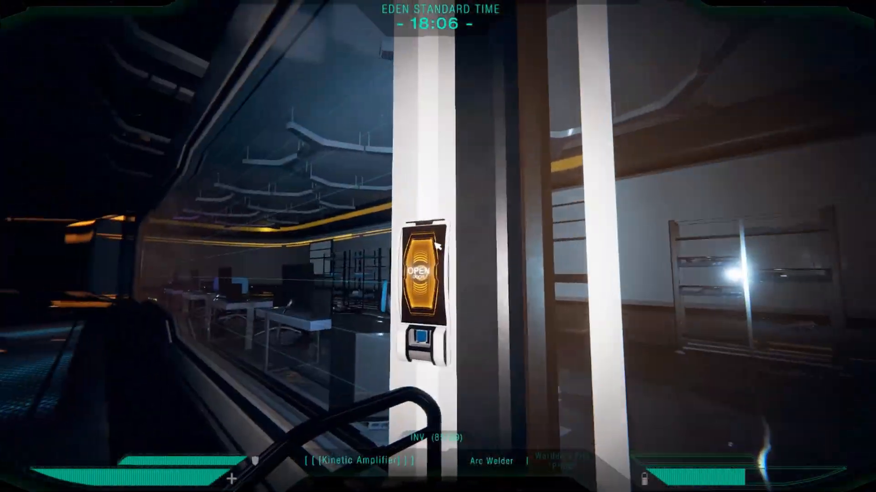
Step: Open the door past the robotics lab toward the body and its storage container
{"action": "left_click", "coordinate": [424, 277]}
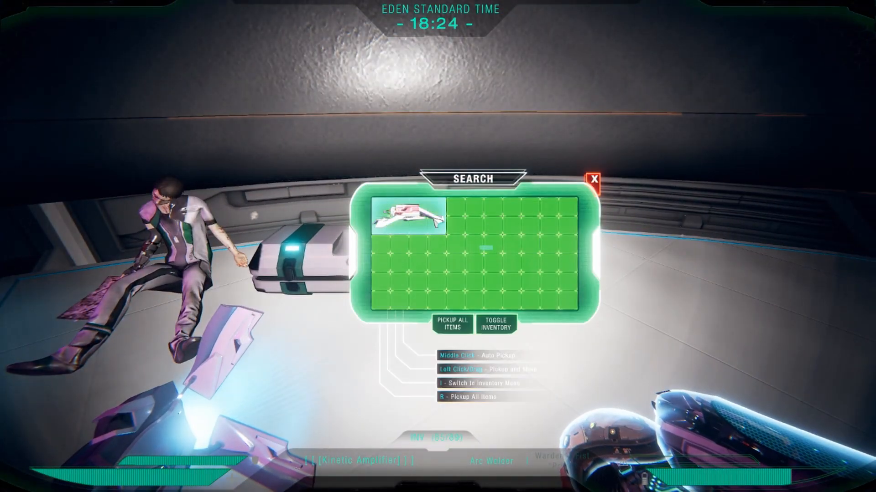
{"action": "left_click", "coordinate": [452, 324]}
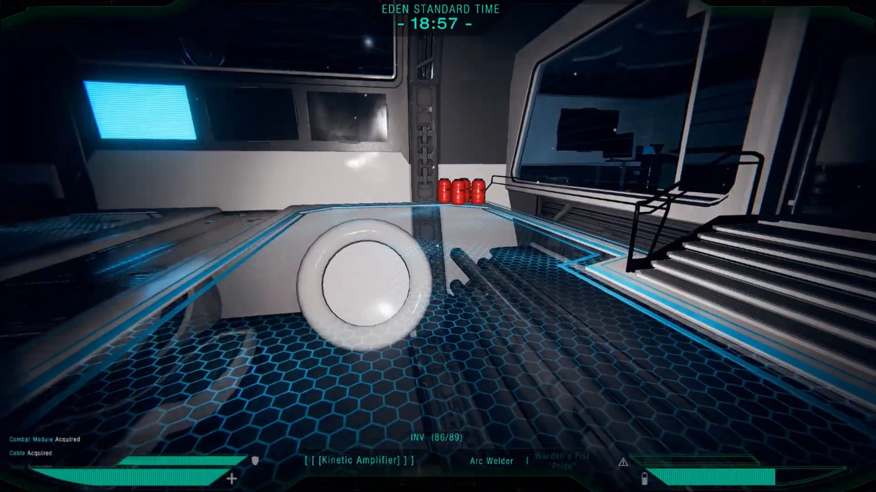
{"action": "mouse_move", "coordinate": [438, 246]}
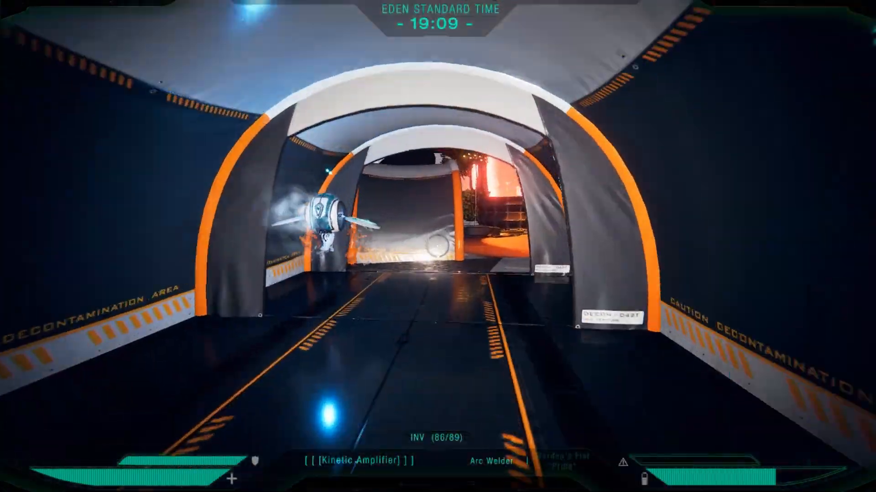
{"action": "mouse_move", "coordinate": [438, 246]}
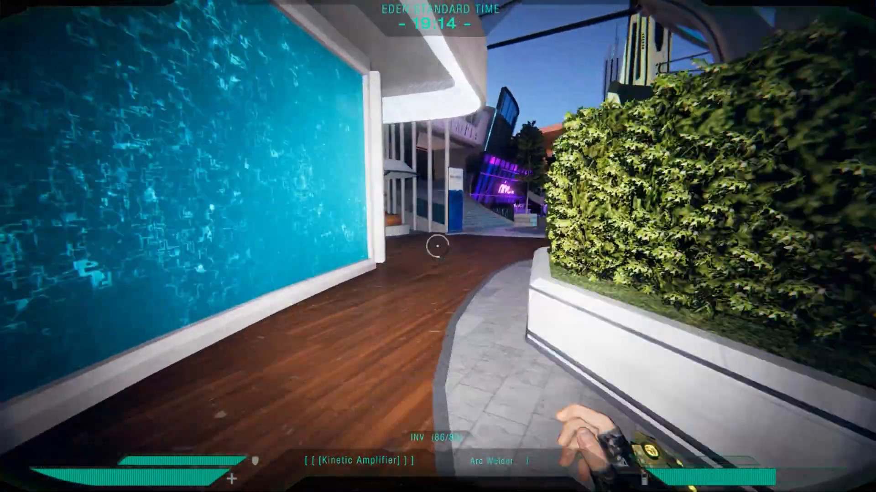
{"action": "mouse_move", "coordinate": [438, 246]}
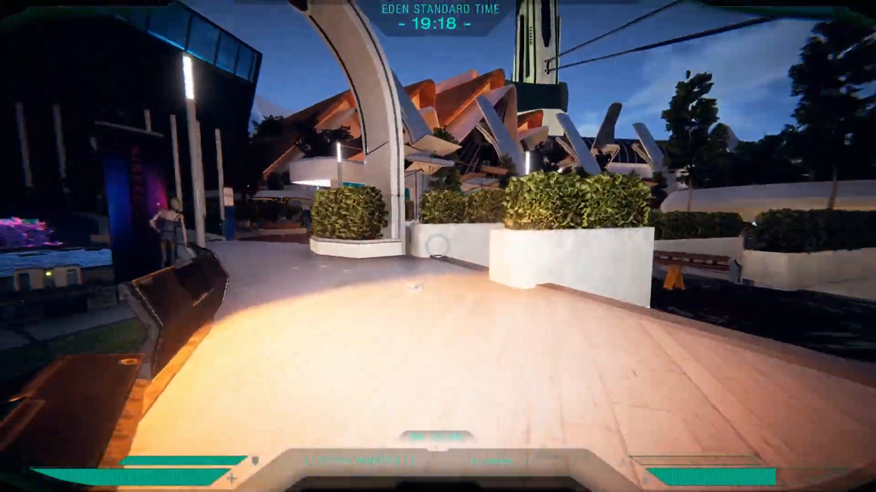
{"action": "mouse_move", "coordinate": [437, 246]}
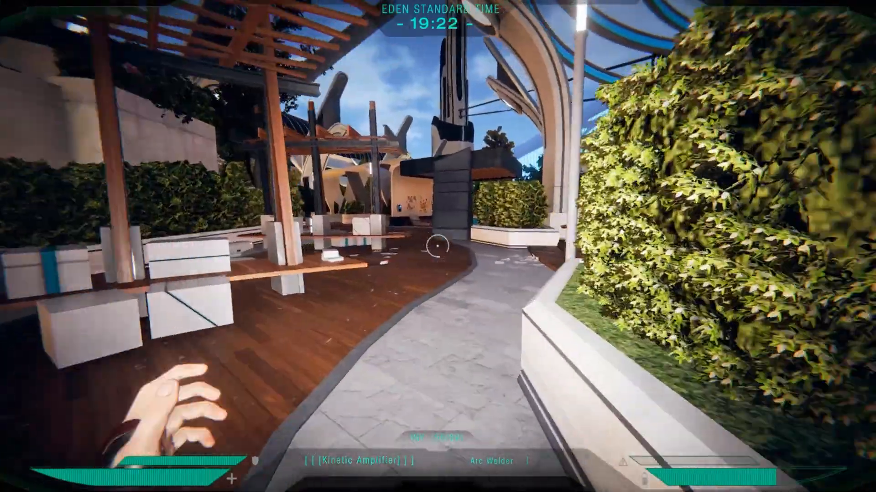
{"action": "mouse_move", "coordinate": [438, 246]}
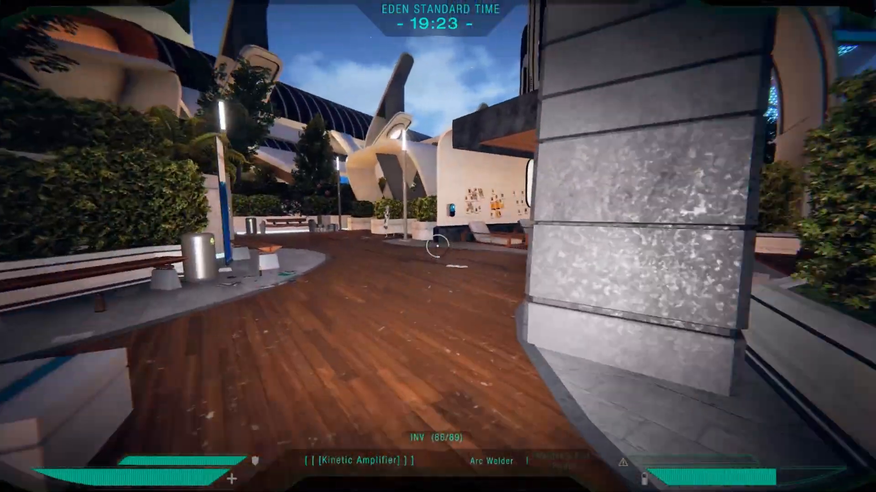
{"action": "mouse_move", "coordinate": [438, 247]}
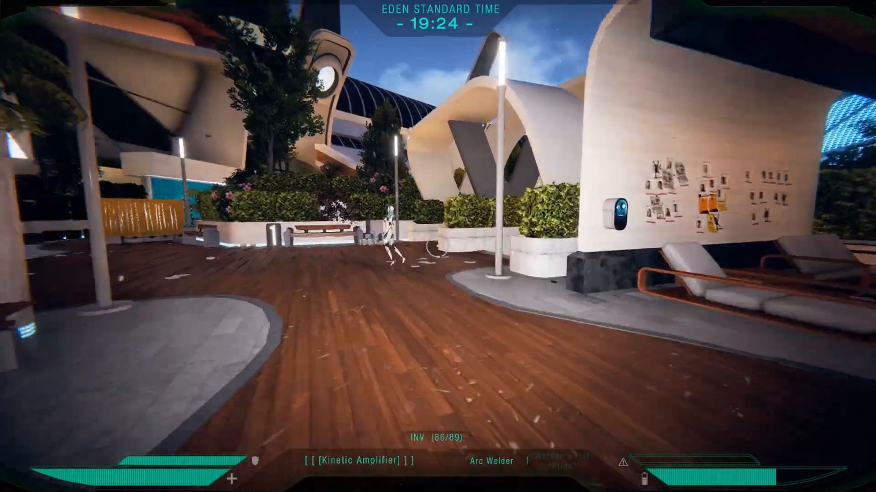
{"action": "mouse_move", "coordinate": [438, 247]}
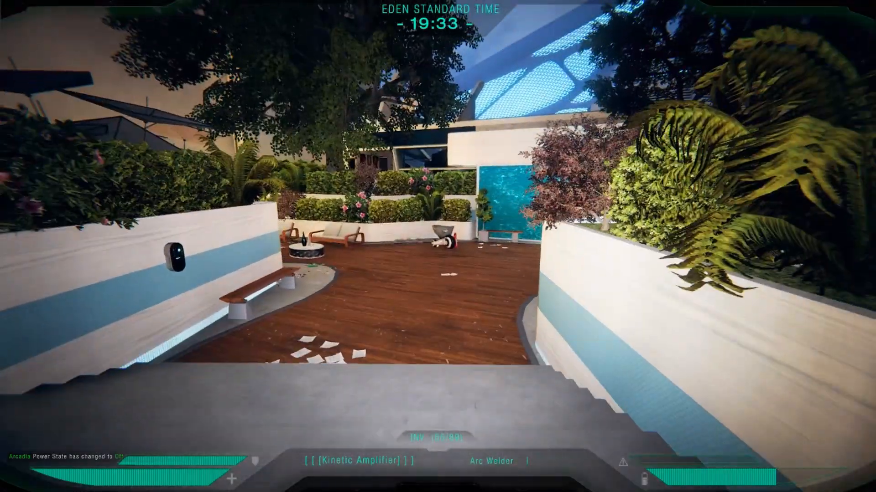
{"action": "mouse_move", "coordinate": [438, 246]}
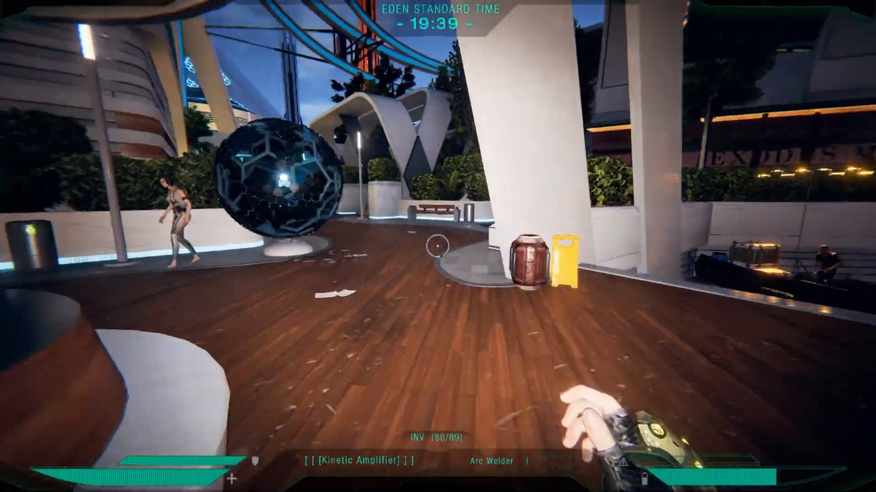
{"action": "mouse_move", "coordinate": [438, 247]}
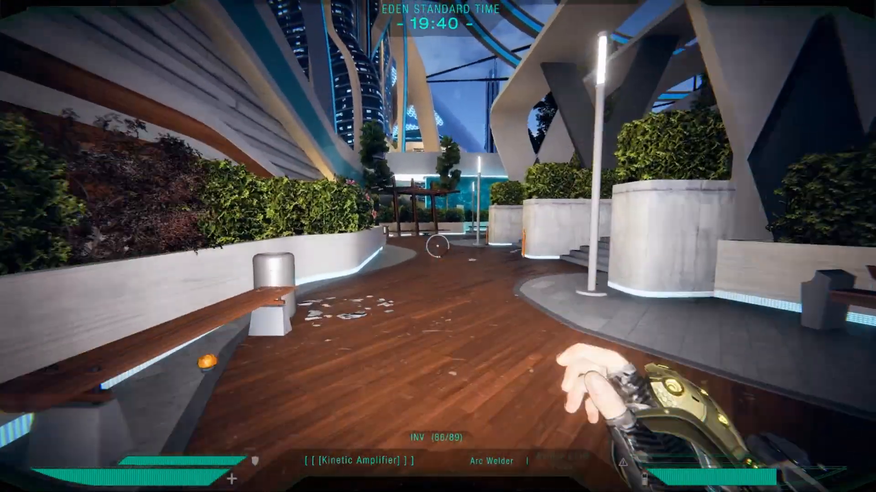
{"action": "mouse_move", "coordinate": [438, 246]}
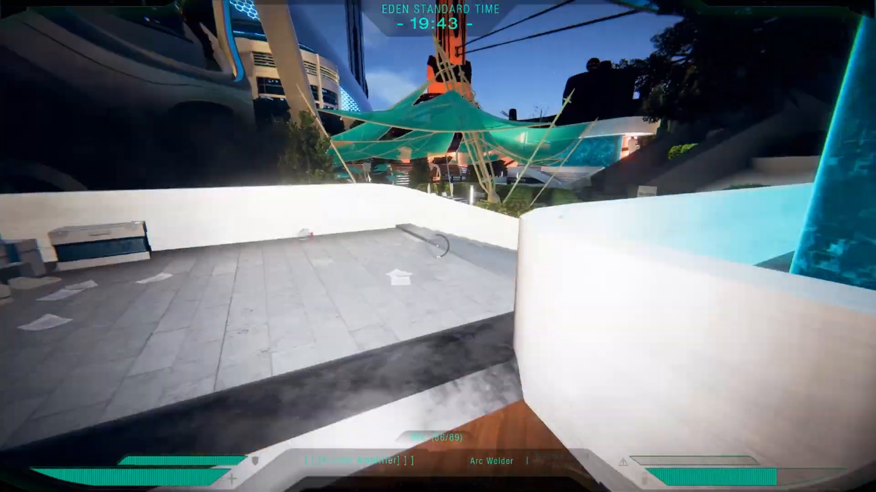
{"action": "mouse_move", "coordinate": [438, 246]}
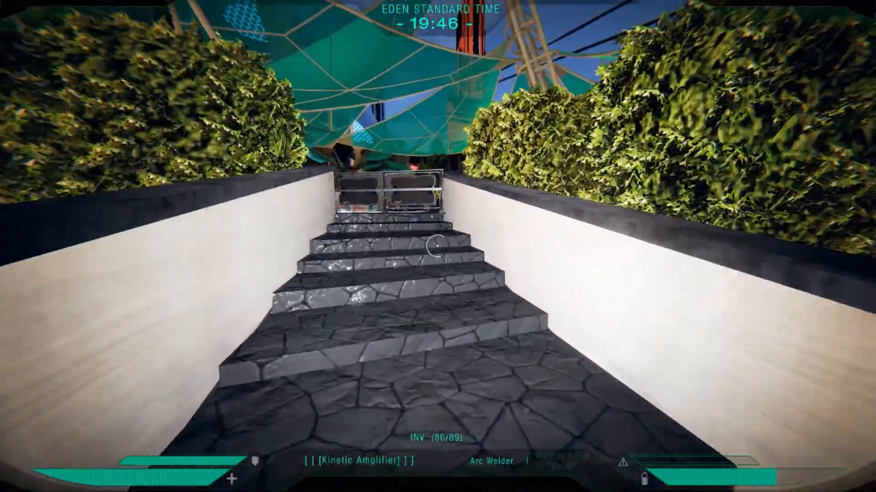
{"action": "mouse_move", "coordinate": [437, 246]}
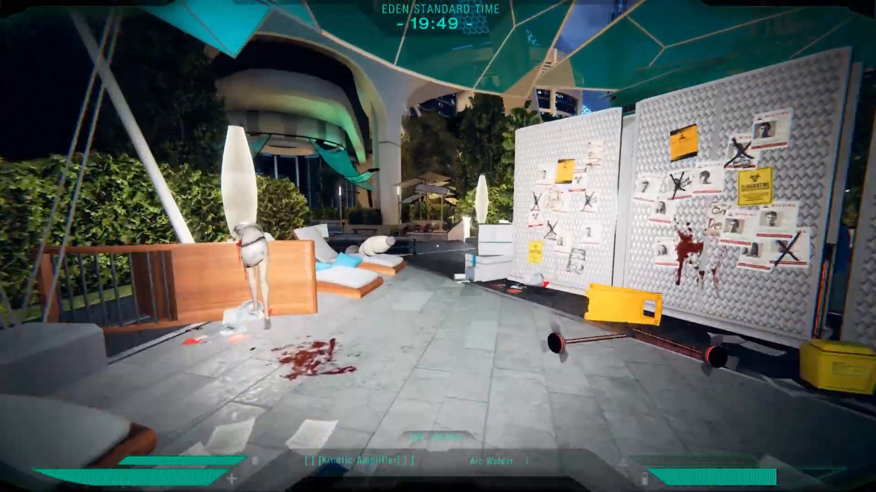
{"action": "mouse_move", "coordinate": [438, 247]}
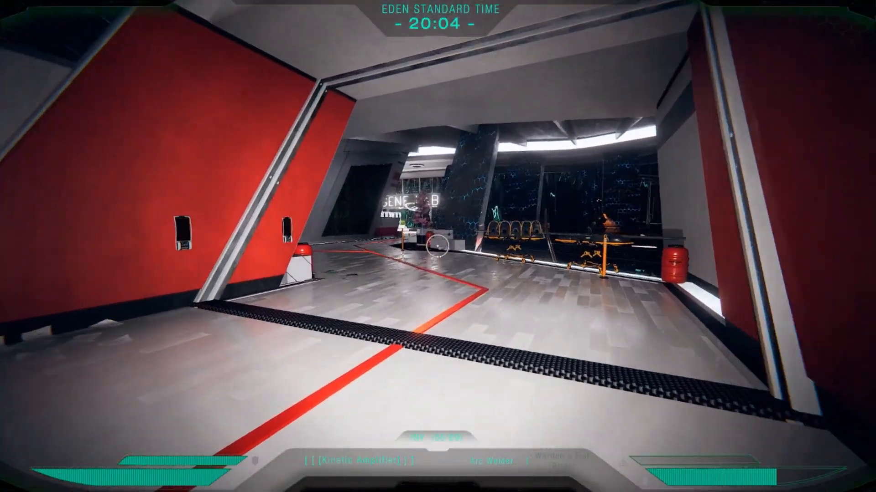
{"action": "mouse_move", "coordinate": [438, 246]}
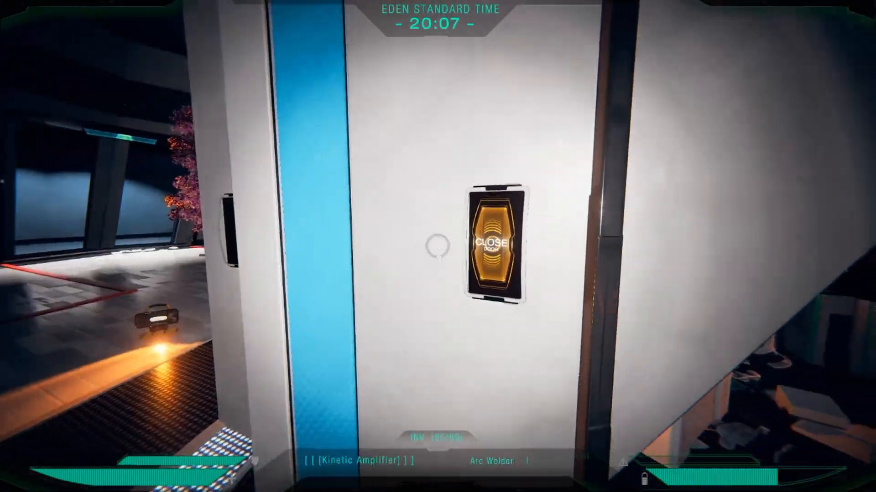
Step: Shut the home base door behind the player using the Close Door panel
{"action": "left_click", "coordinate": [493, 243]}
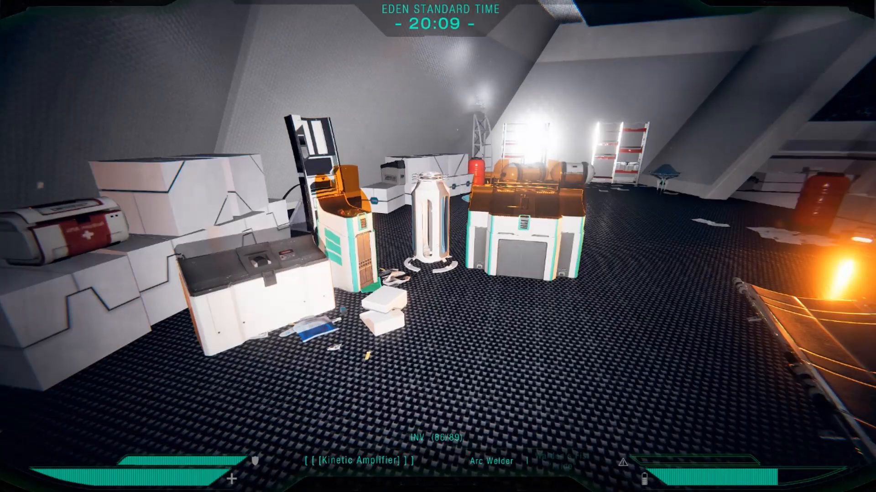
{"action": "mouse_move", "coordinate": [438, 246]}
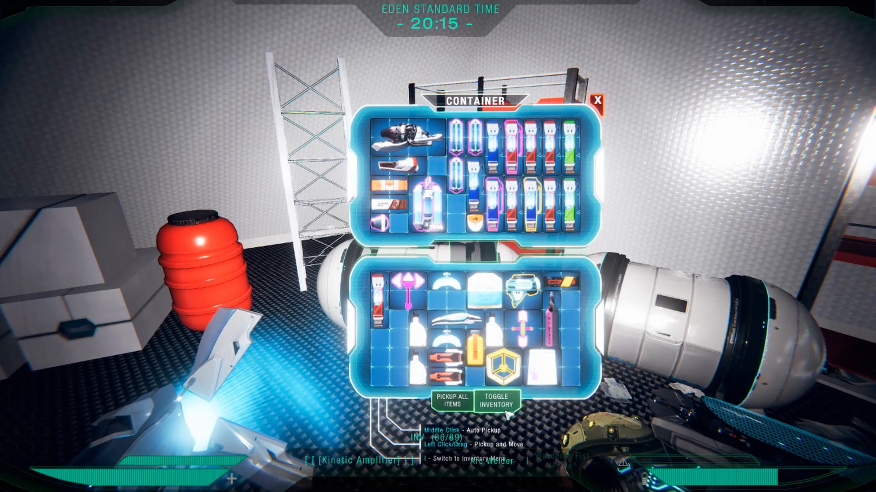
Step: Show the inventory beside the storage container and transfer an item, reaching 80 of 89
{"action": "left_click", "coordinate": [495, 399]}
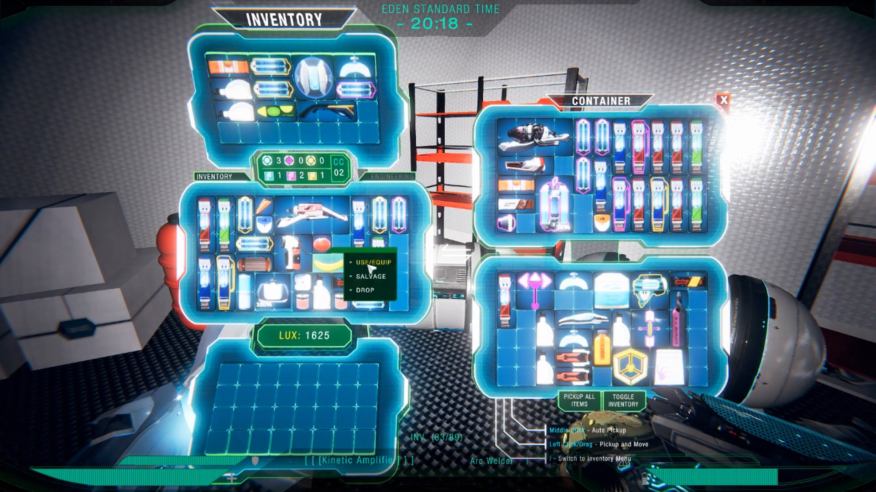
{"action": "left_click", "coordinate": [371, 261]}
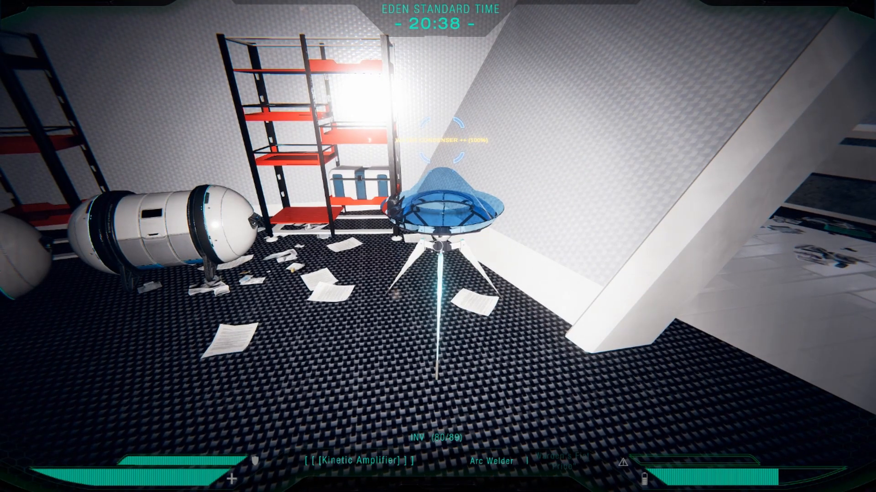
Step: Close the storage container window to head around the home base room
{"action": "left_click", "coordinate": [444, 218]}
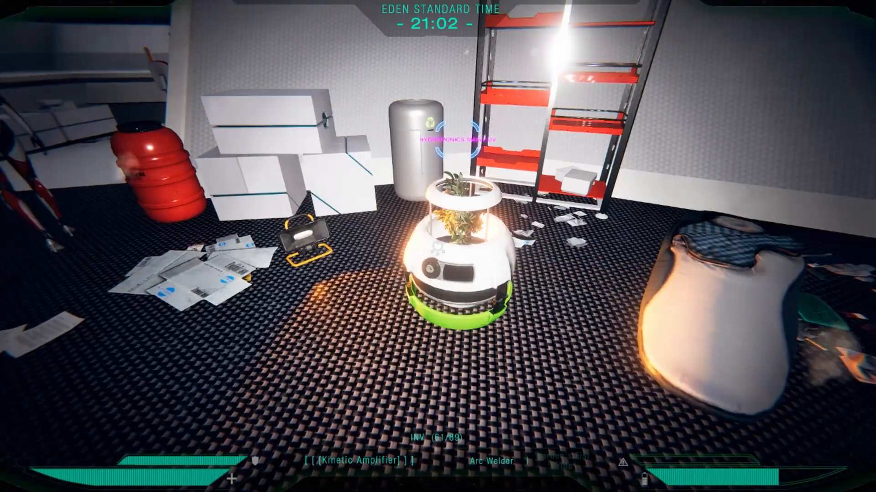
{"action": "mouse_move", "coordinate": [438, 246]}
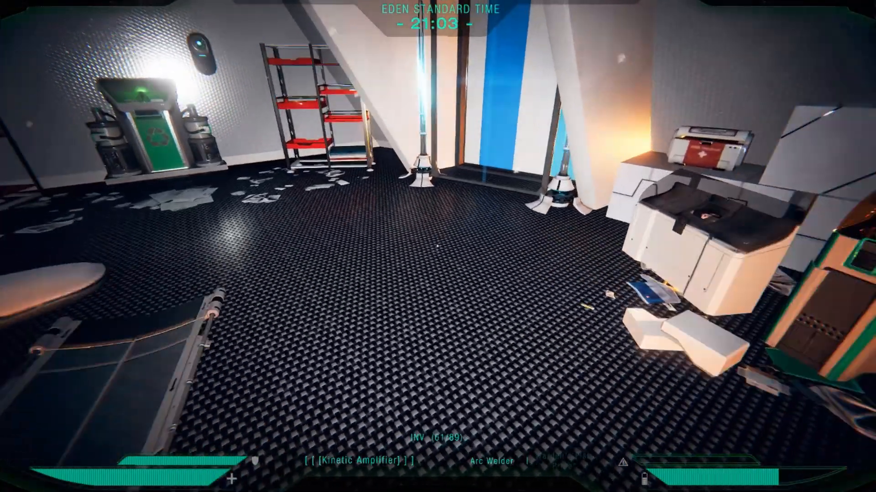